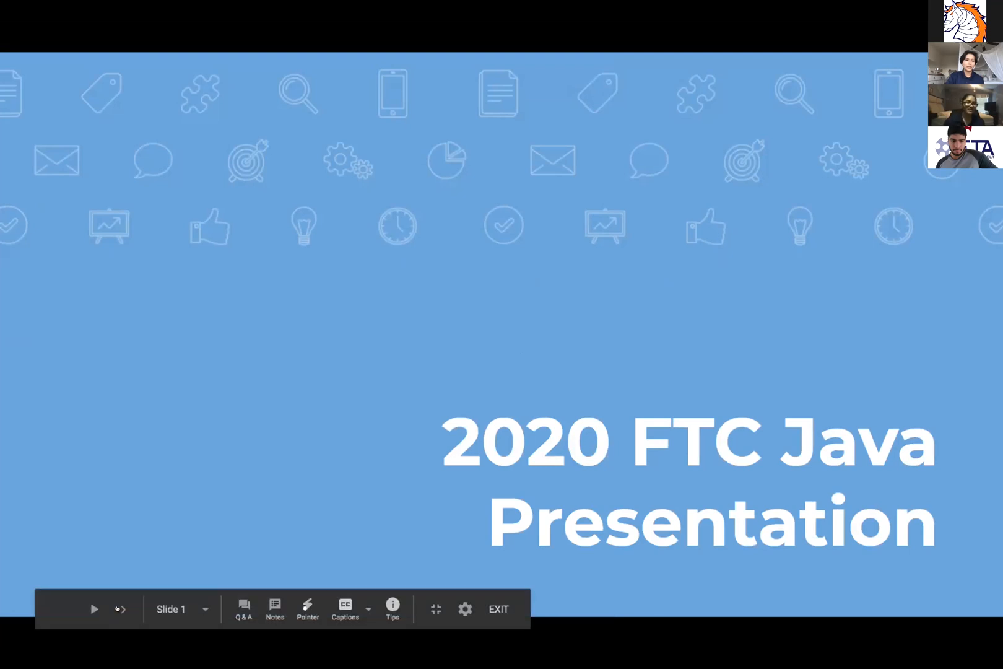
# Advance the slideshow past the title and introductions to slide 3, Understanding Basic Syntax.
pyautogui.click(93, 608)
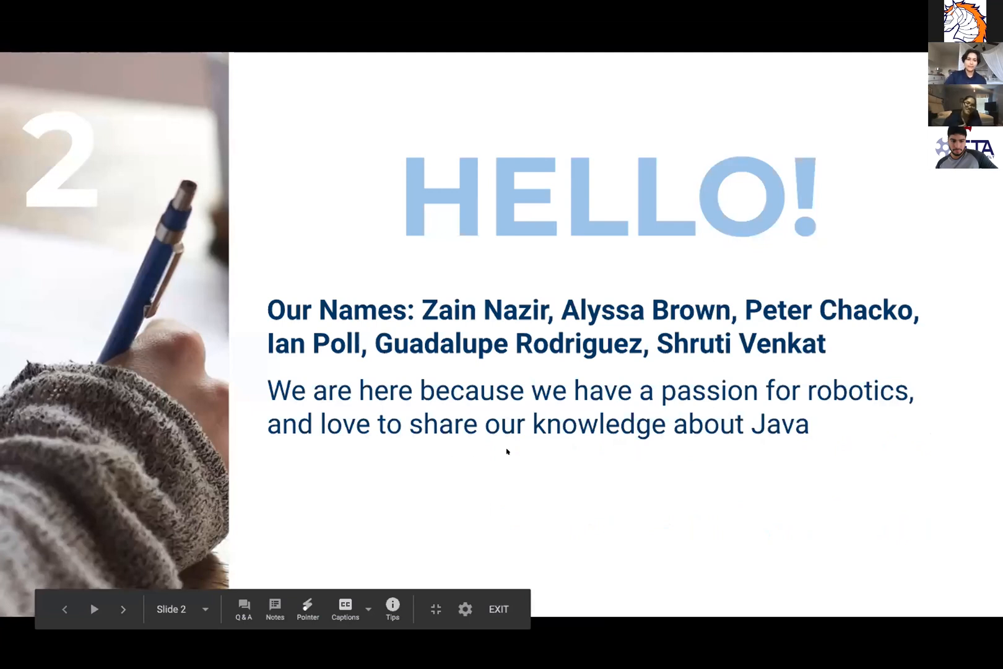
pyautogui.click(124, 608)
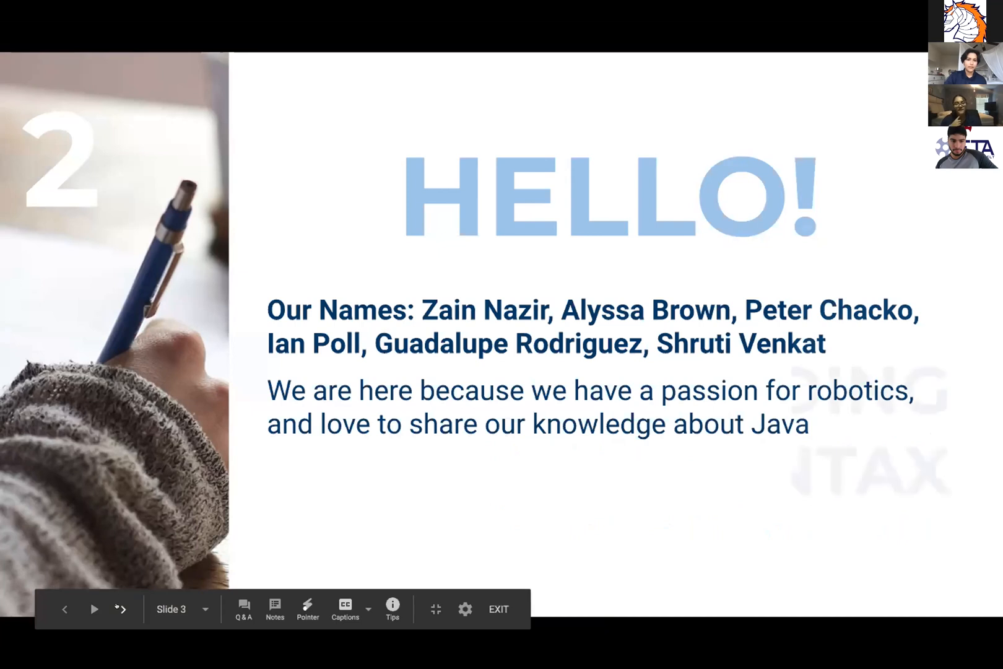
pyautogui.click(93, 608)
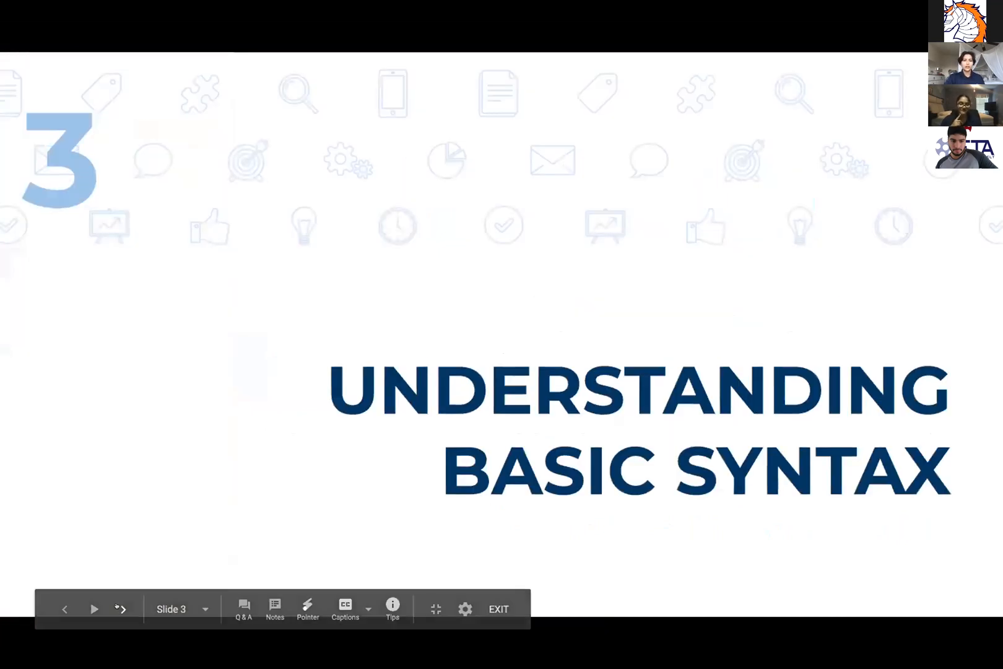
# Advance through the data types slide to slide 6 listing int, double/float, char, boolean and Object.
pyautogui.click(122, 608)
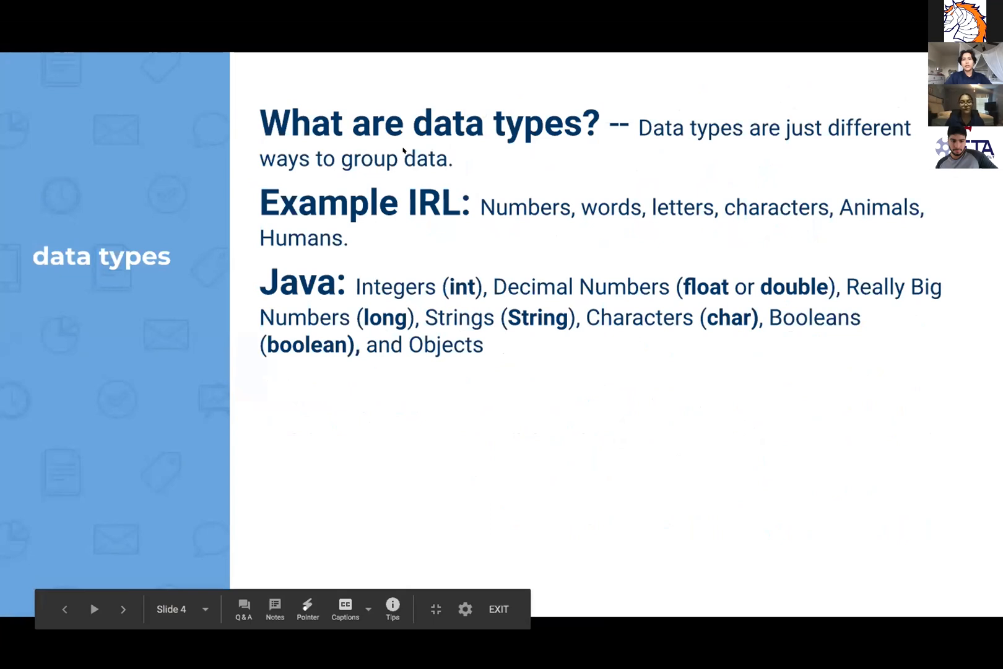
pyautogui.click(122, 608)
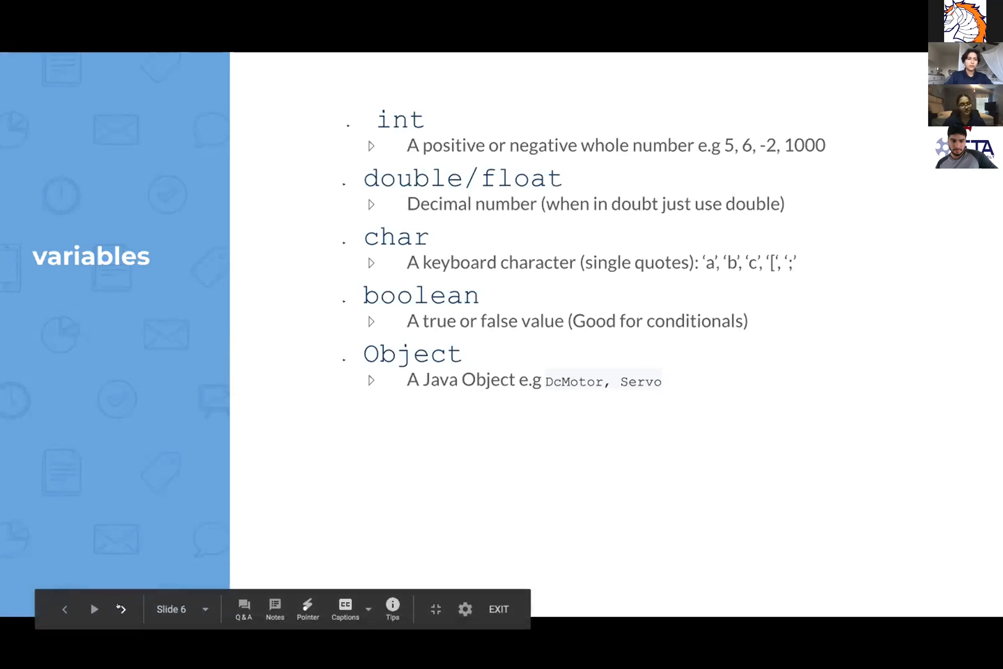
# Advance past the variable skeleton slide to slide 7 on if statements with pseudocode.
pyautogui.click(121, 608)
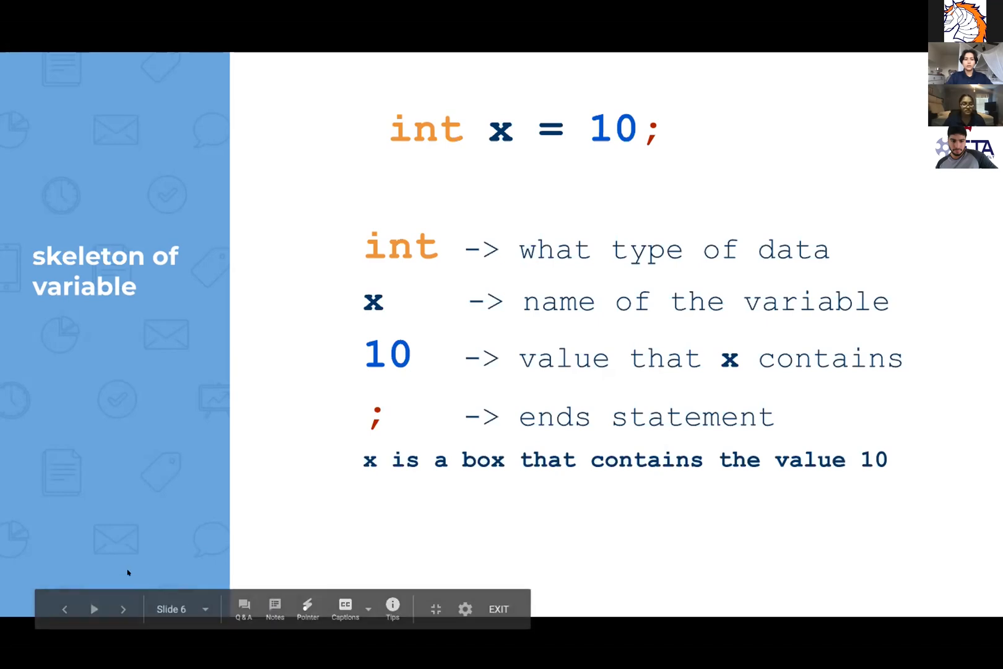
pyautogui.click(123, 608)
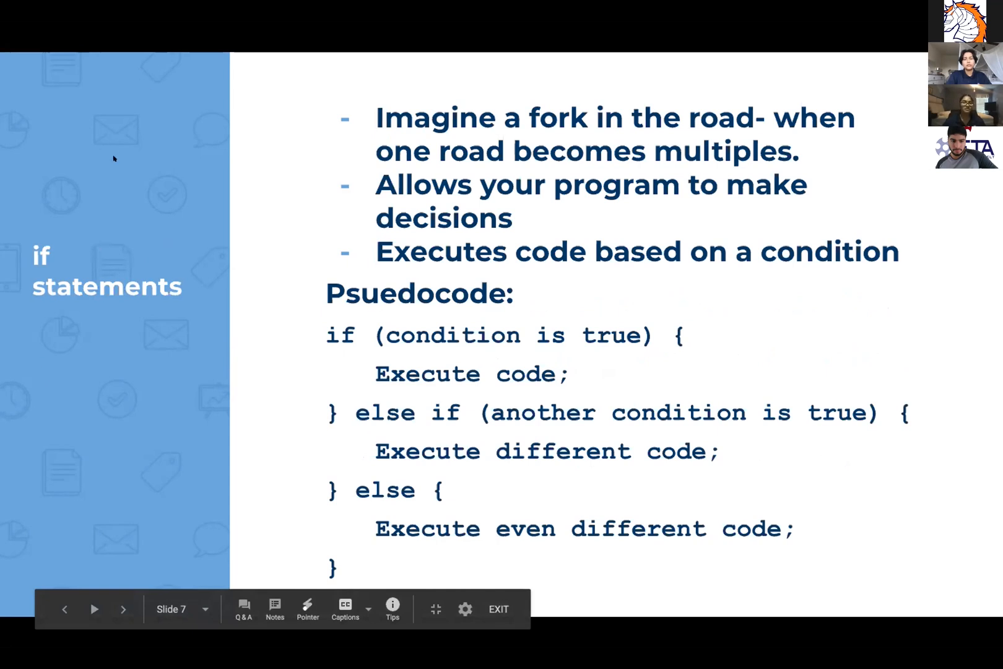
# Advance to slide 9 with the 'While there's Code, there's Bug' joke image.
pyautogui.click(123, 608)
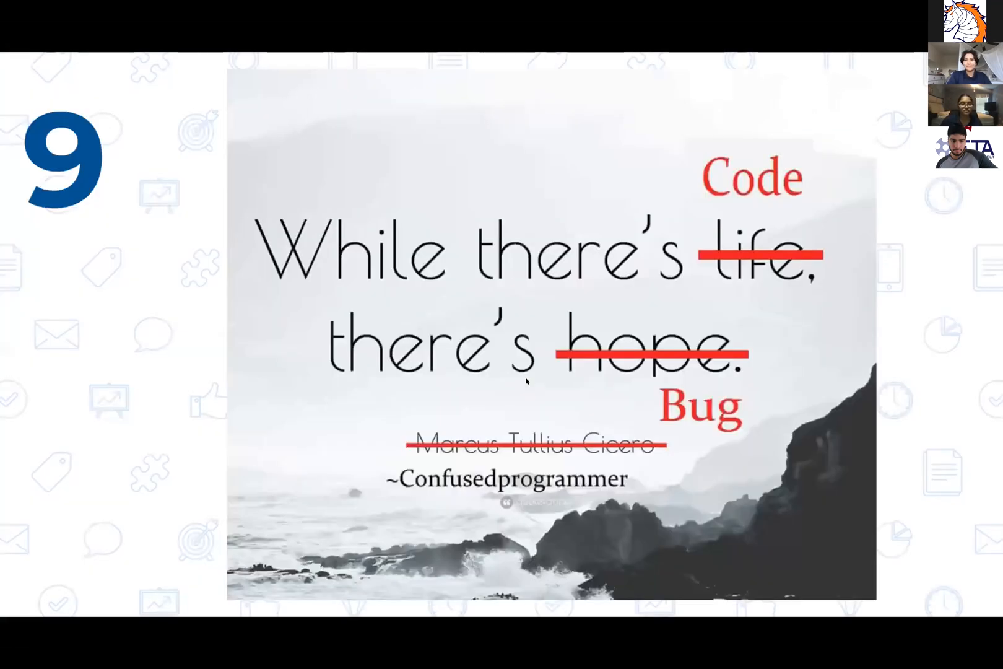
# Leave the slideshow so HardwareExample.java in Android Studio is showing.
pyautogui.press('right')
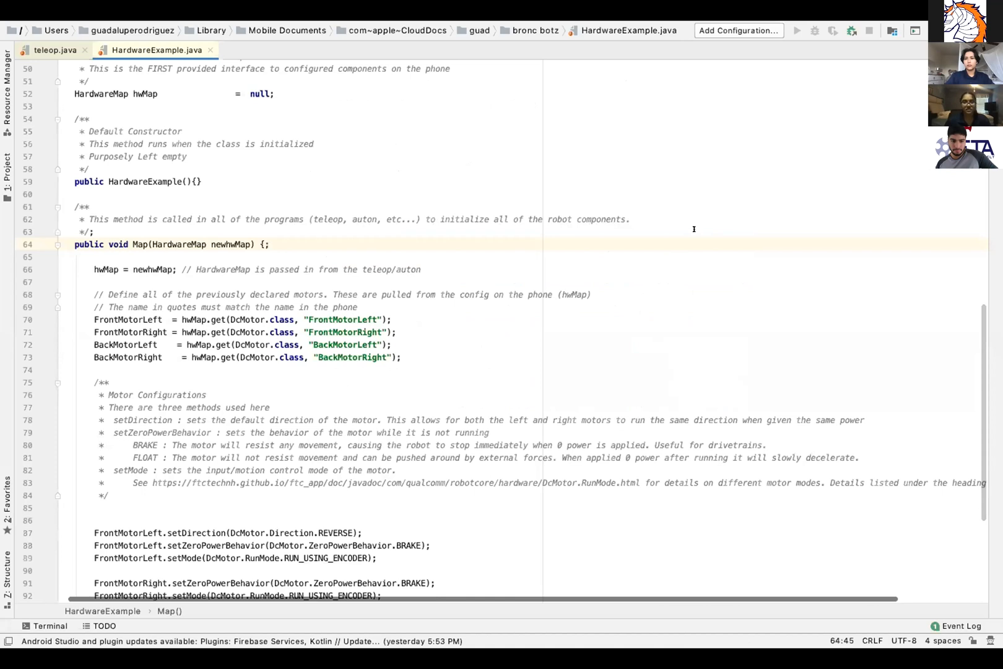
# Focus the editor at the top of HardwareExample.java showing the license header and class declaration.
pyautogui.click(269, 244)
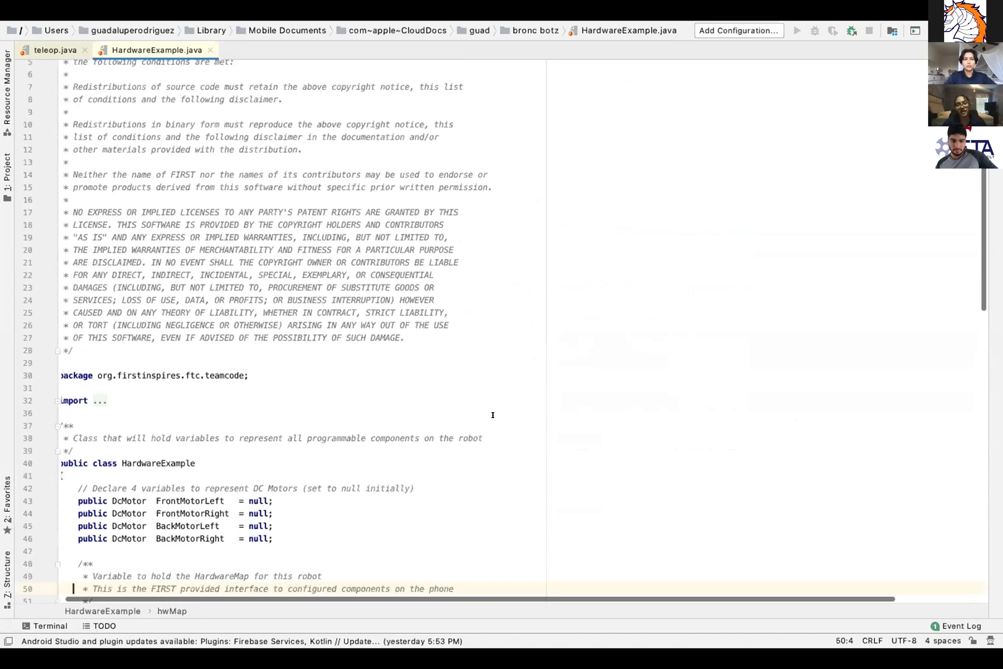
# Reveal the DcMotor, HardwareMap, Servo and ElapsedTime import lines above the class.
pyautogui.scroll(-3)
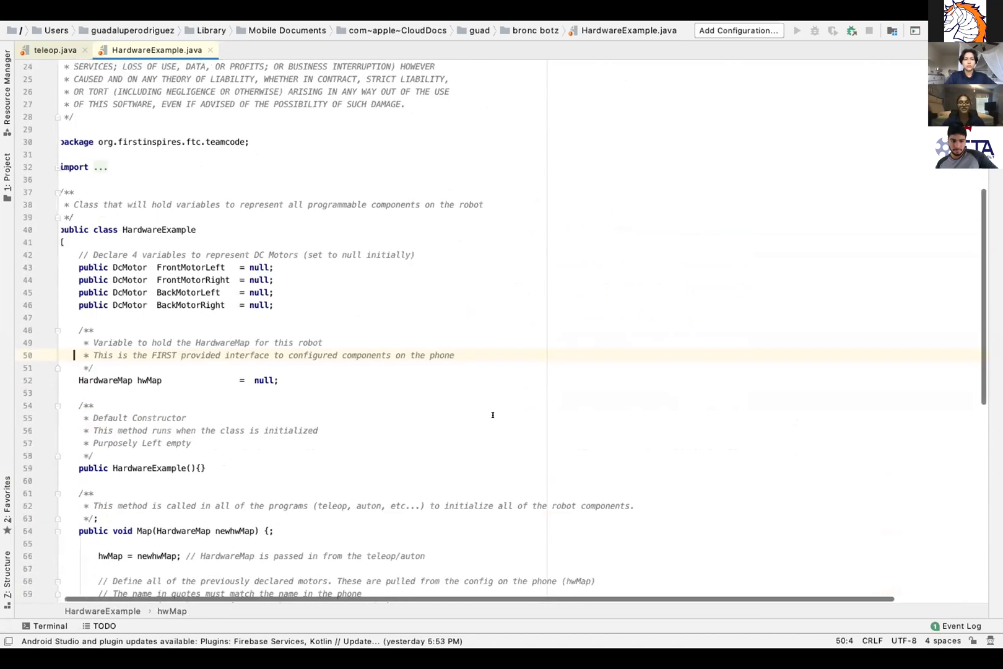
pyautogui.scroll(-3)
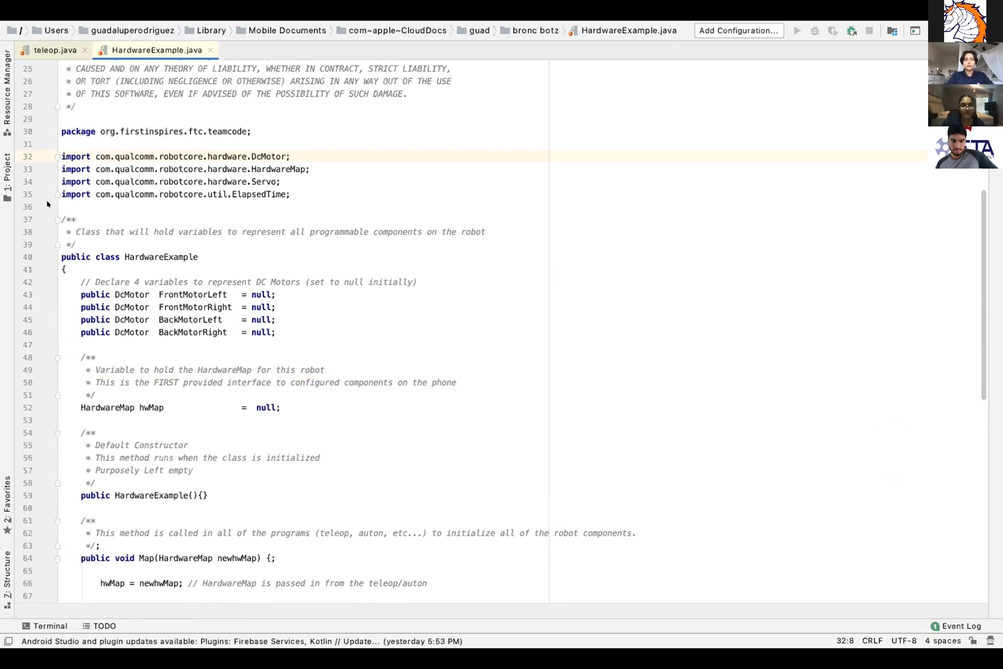
pyautogui.scroll(-3)
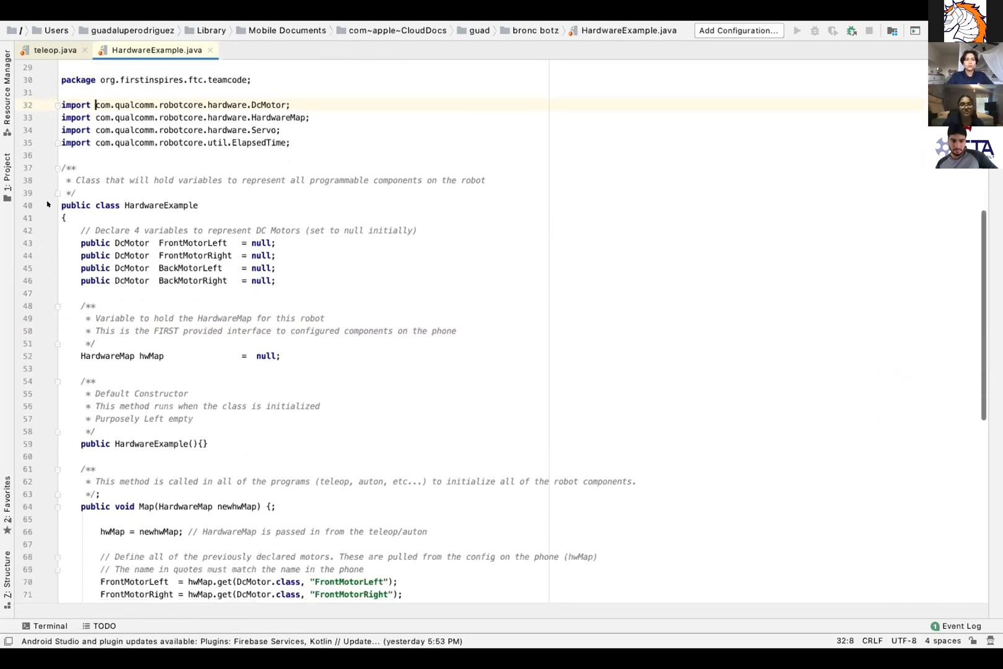
pyautogui.scroll(-3)
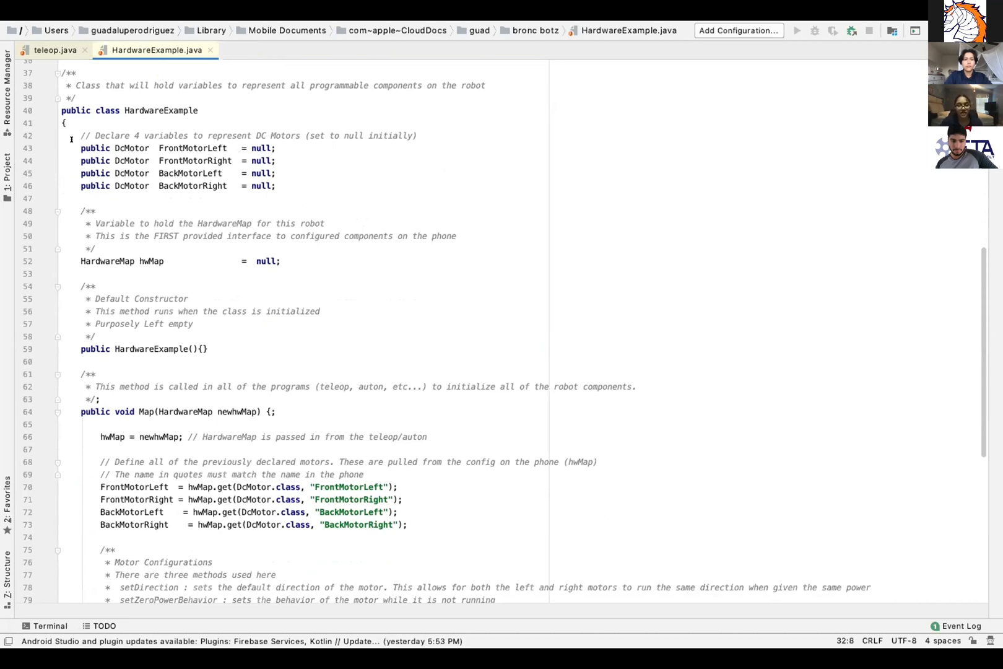
# Scroll to the Map method's hwMap.get motor assignments and Motor Configurations comment.
pyautogui.scroll(-3)
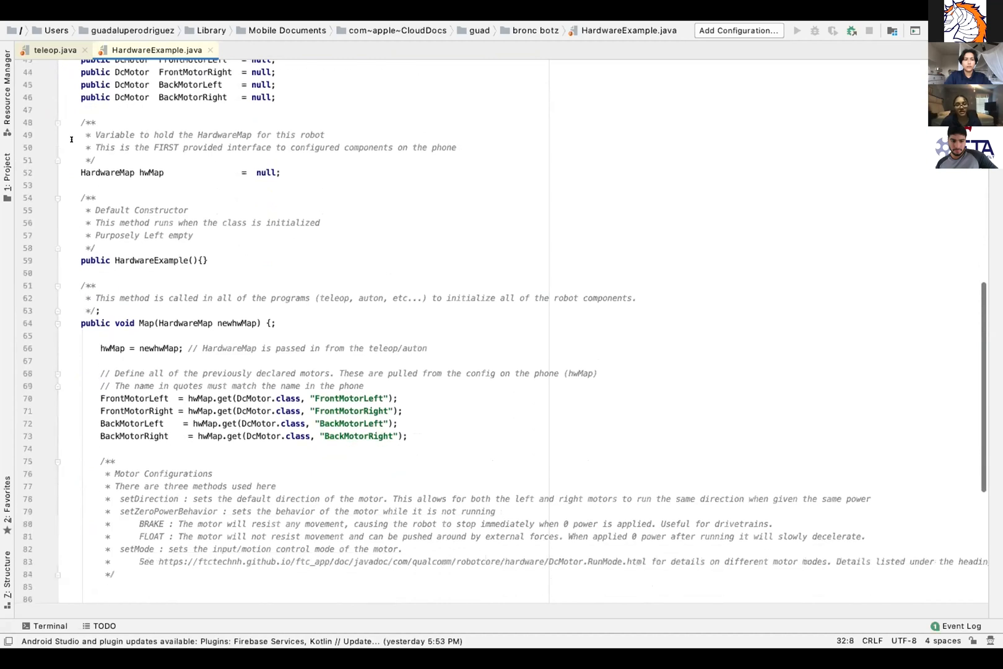
pyautogui.scroll(-3)
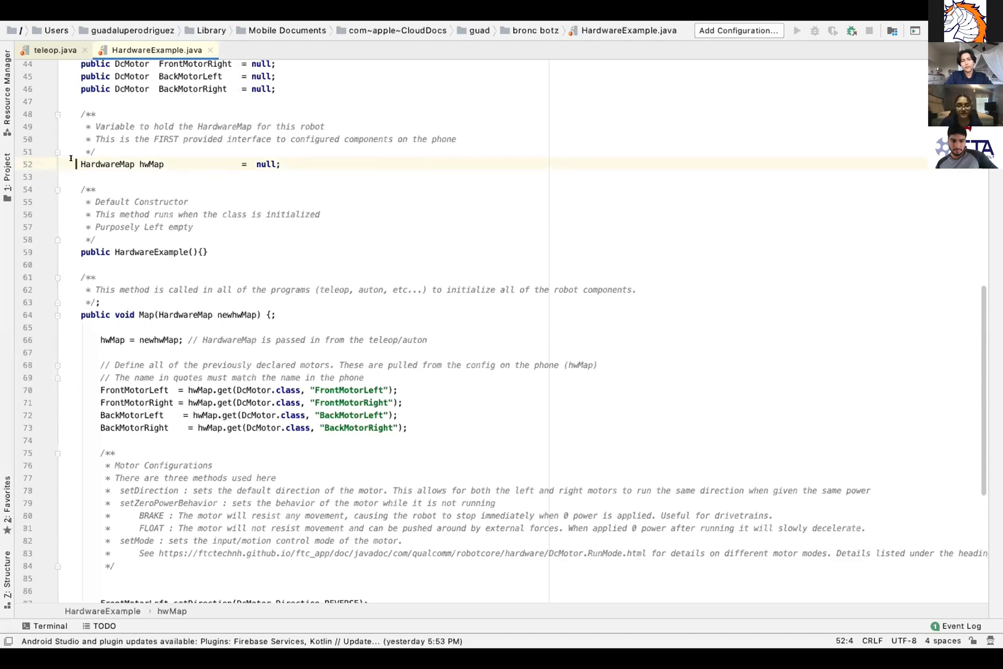
pyautogui.scroll(-3)
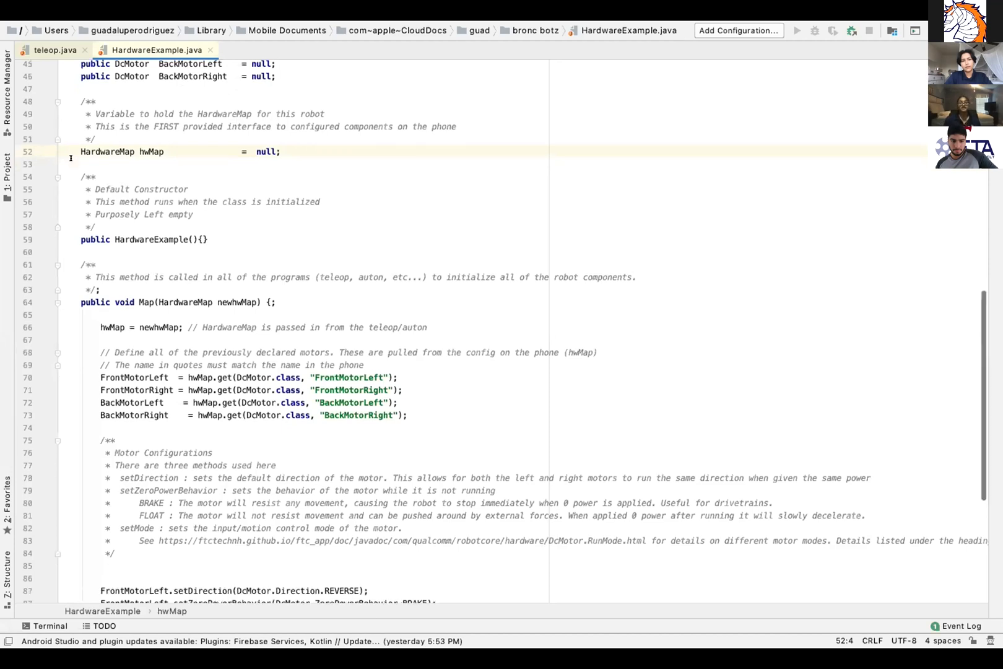
pyautogui.scroll(-3)
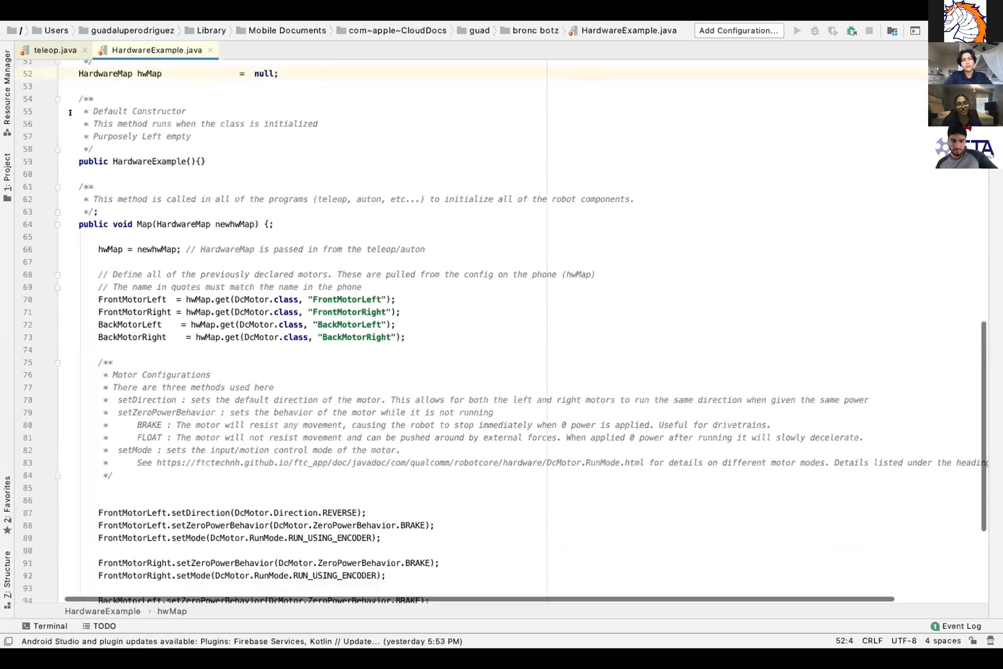
# Scroll to the BackMotorLeft and BackMotorRight setDirection, setZeroPowerBehavior and setMode lines.
pyautogui.click(204, 123)
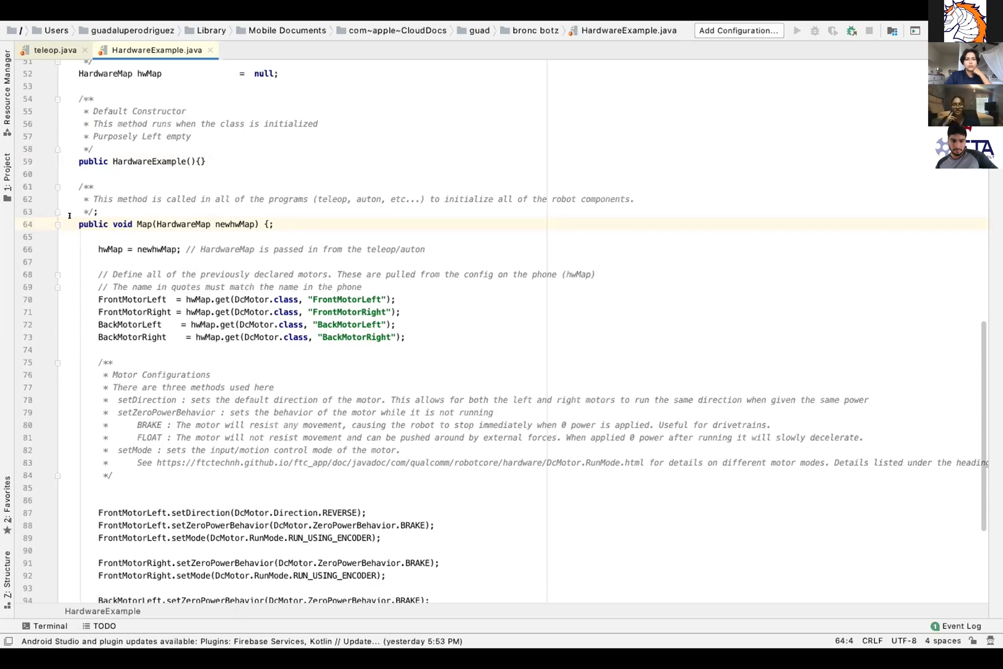
pyautogui.scroll(-3)
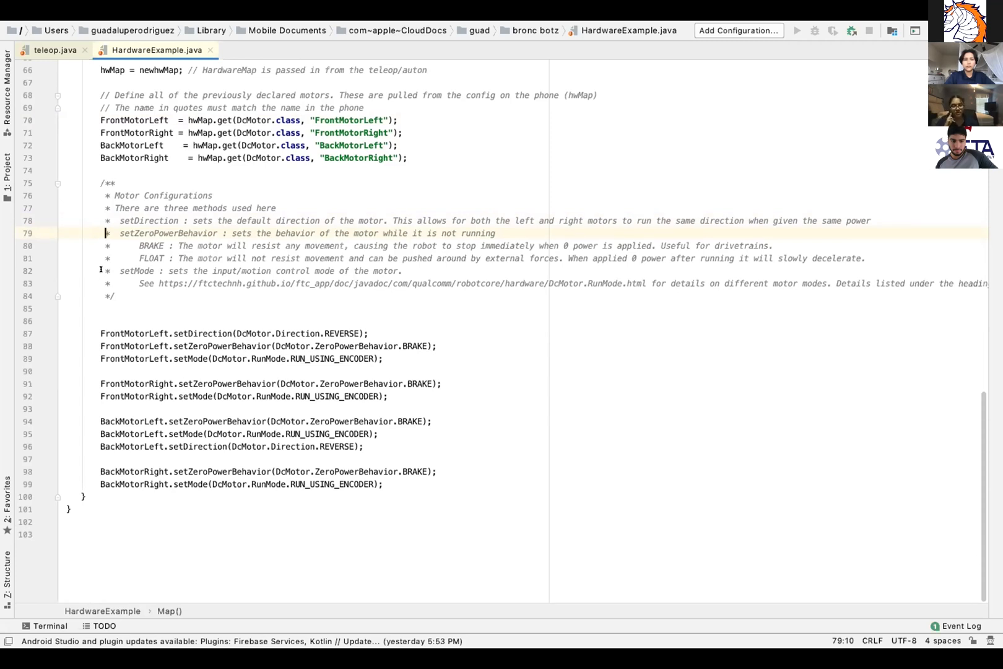
pyautogui.click(128, 271)
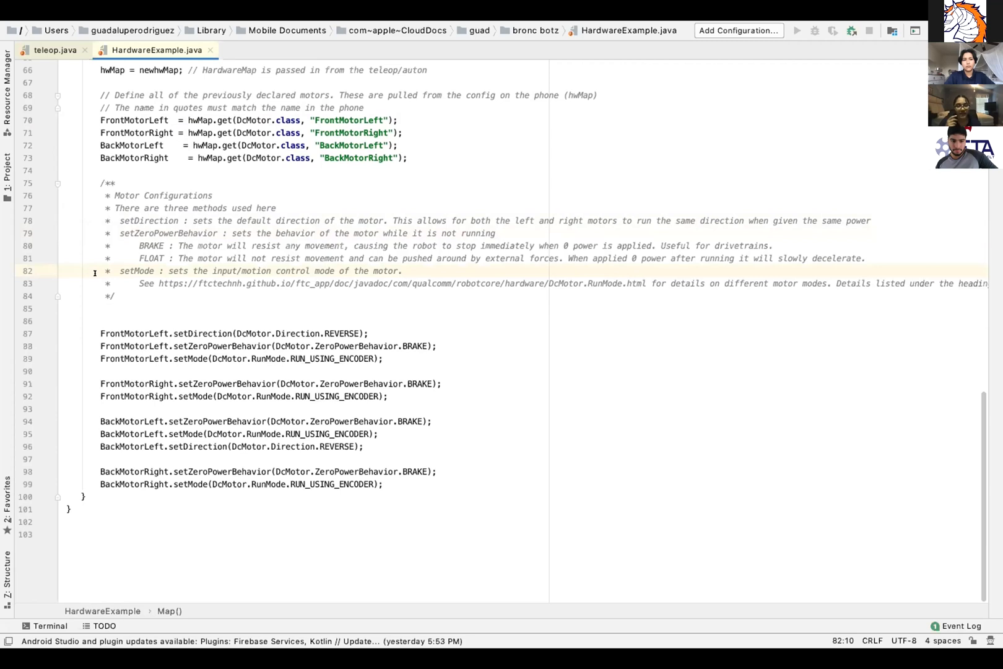
pyautogui.click(105, 283)
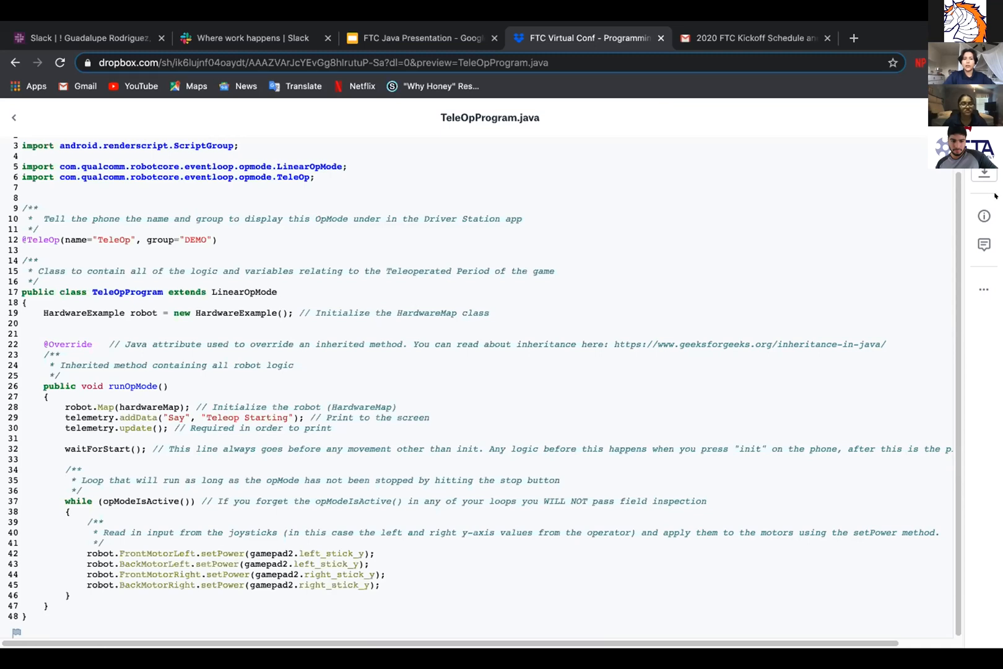
pyautogui.moveTo(872, 284)
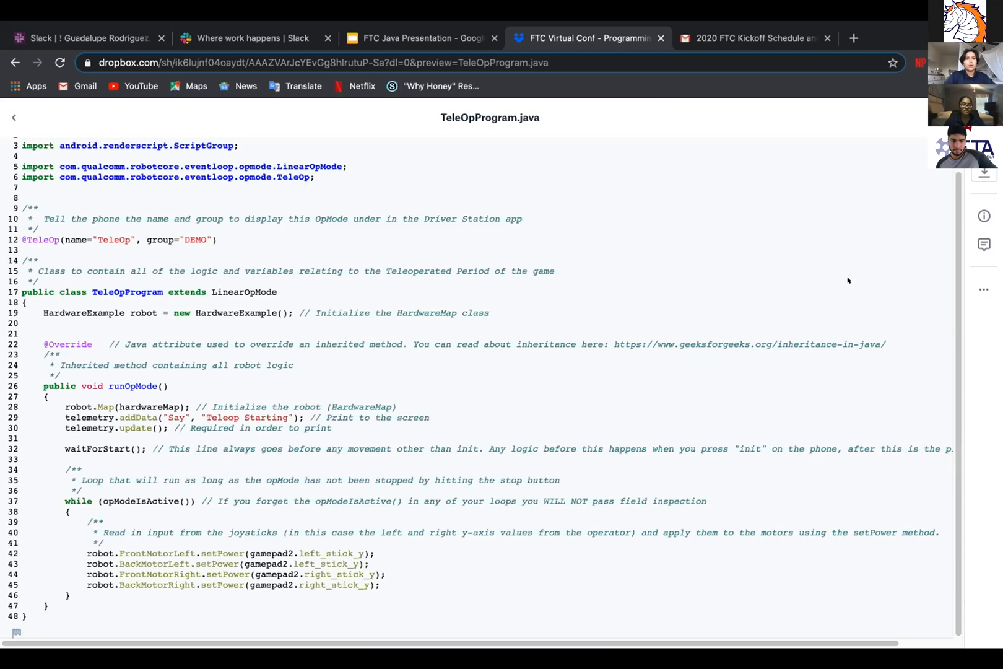
pyautogui.moveTo(950, 339)
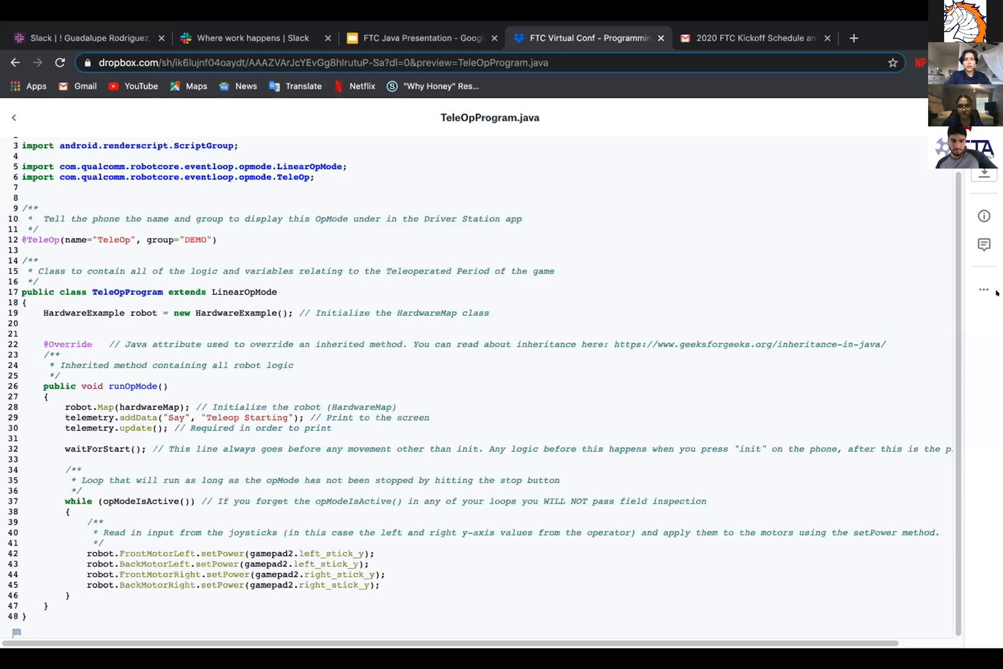
pyautogui.moveTo(639, 104)
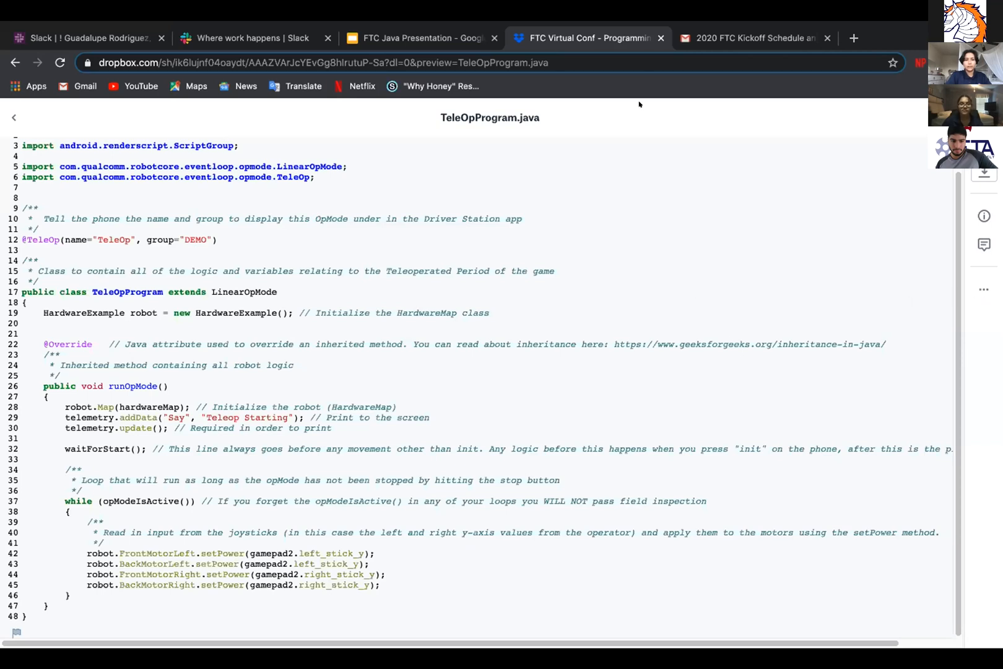
pyautogui.moveTo(589, 37)
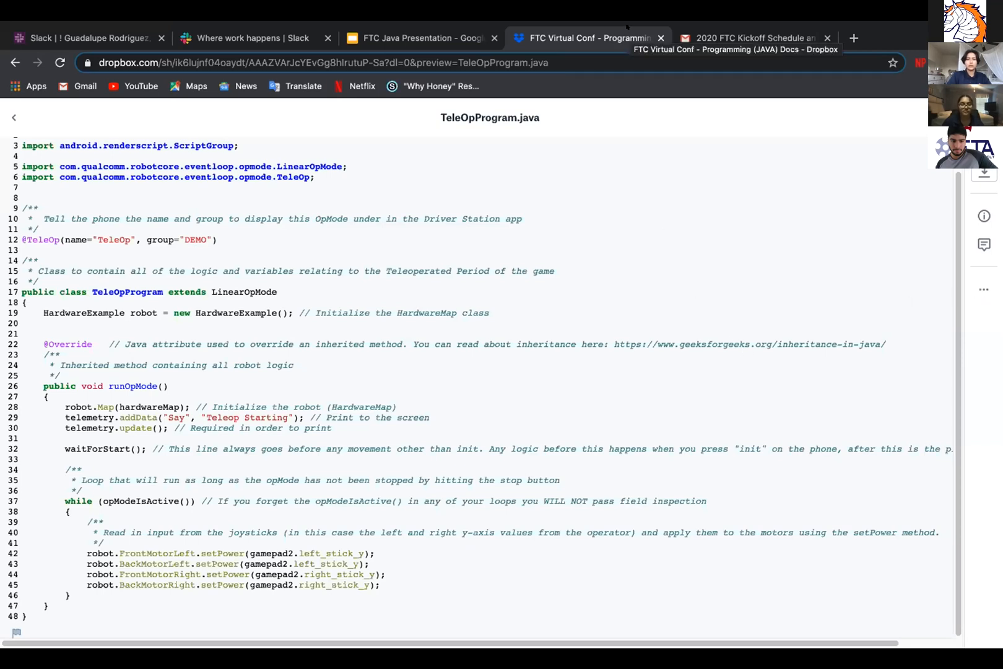